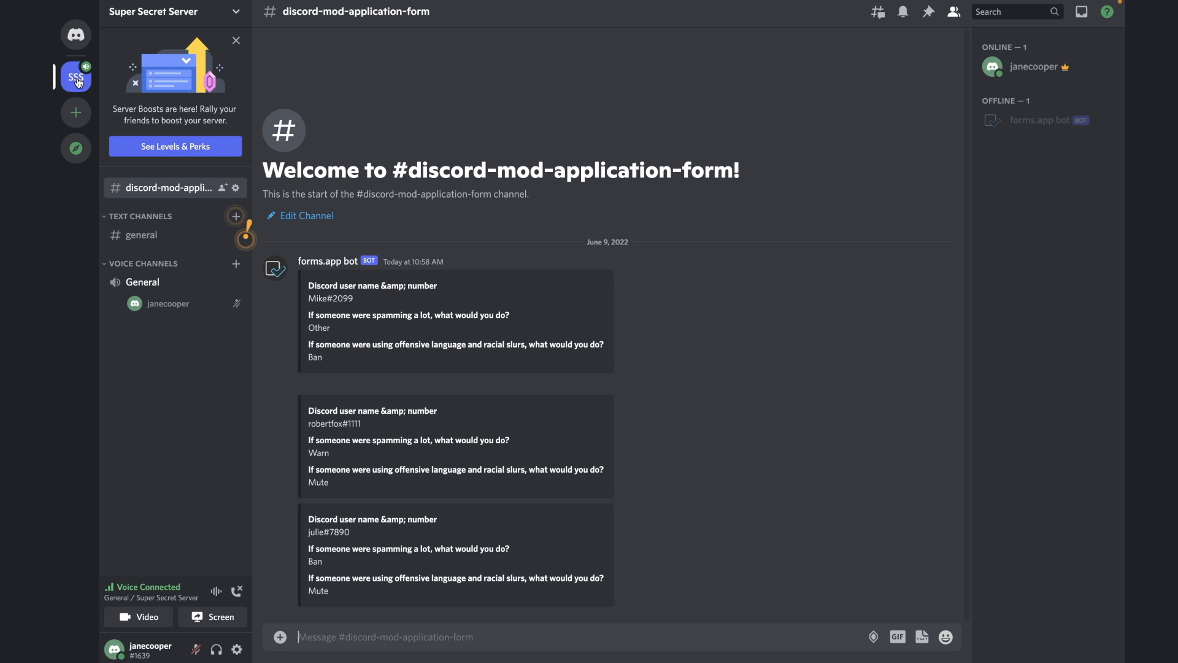
Step: Scroll through the bot-posted applications in the #discord-mod-application-form channel
scroll("down", 3)
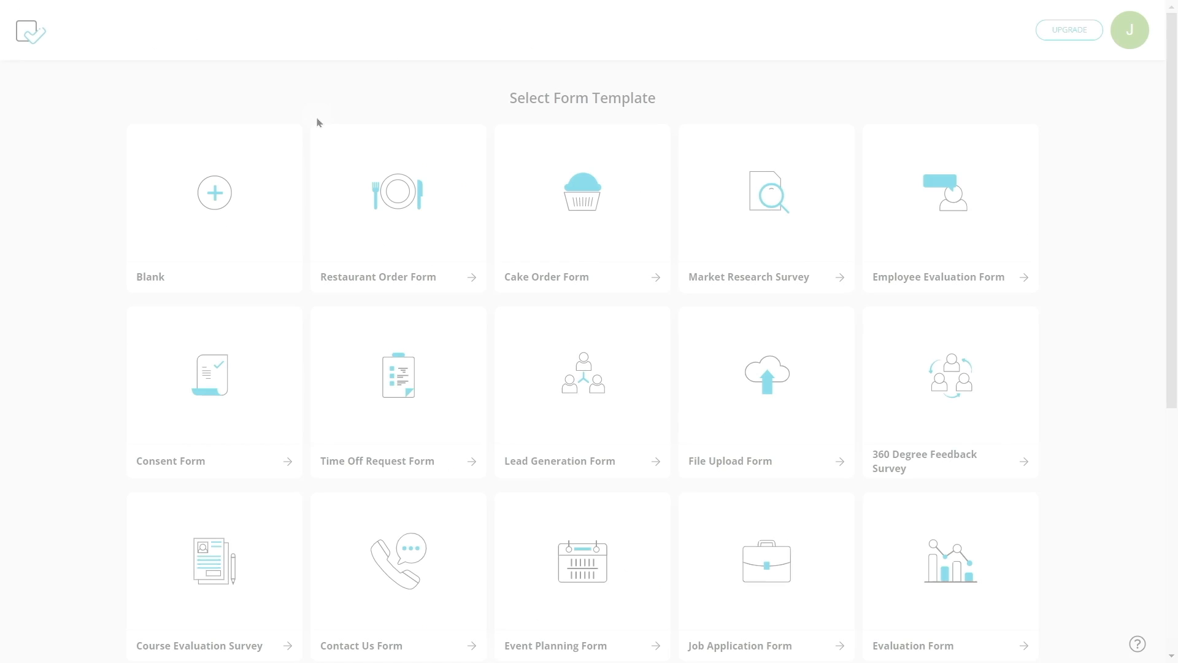
Step: Search the gallery for 'discor' and use the Discord Mod Application Form Template for a new form
scroll("down", 3)
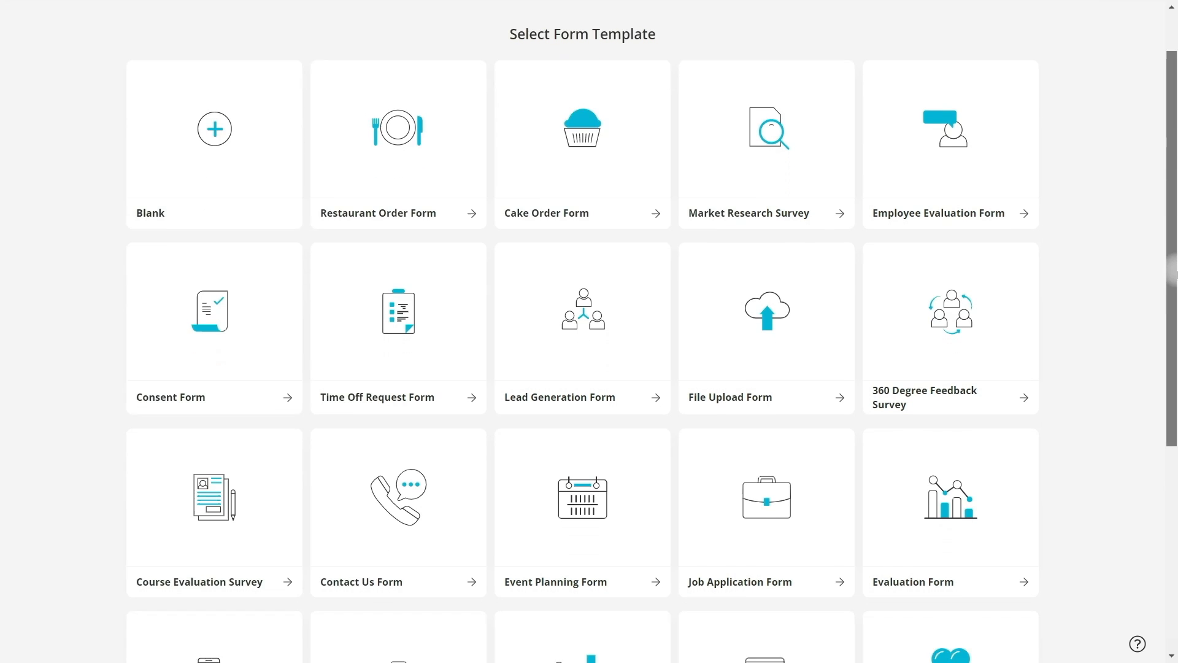
scroll("down", 3)
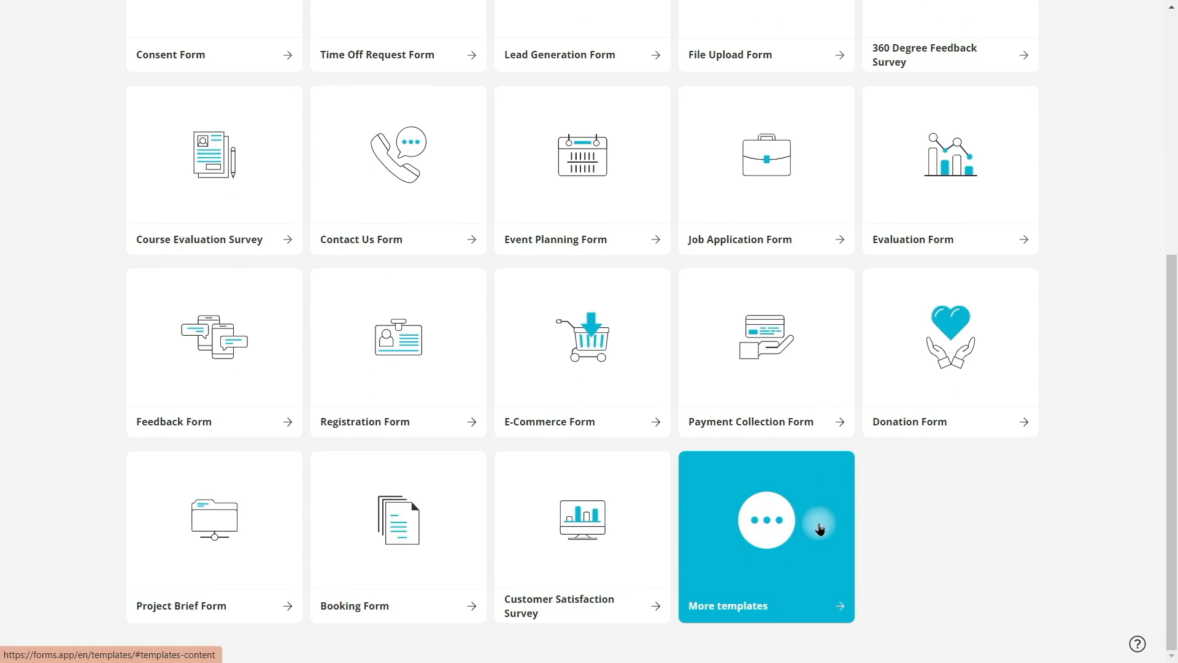
type("discord")
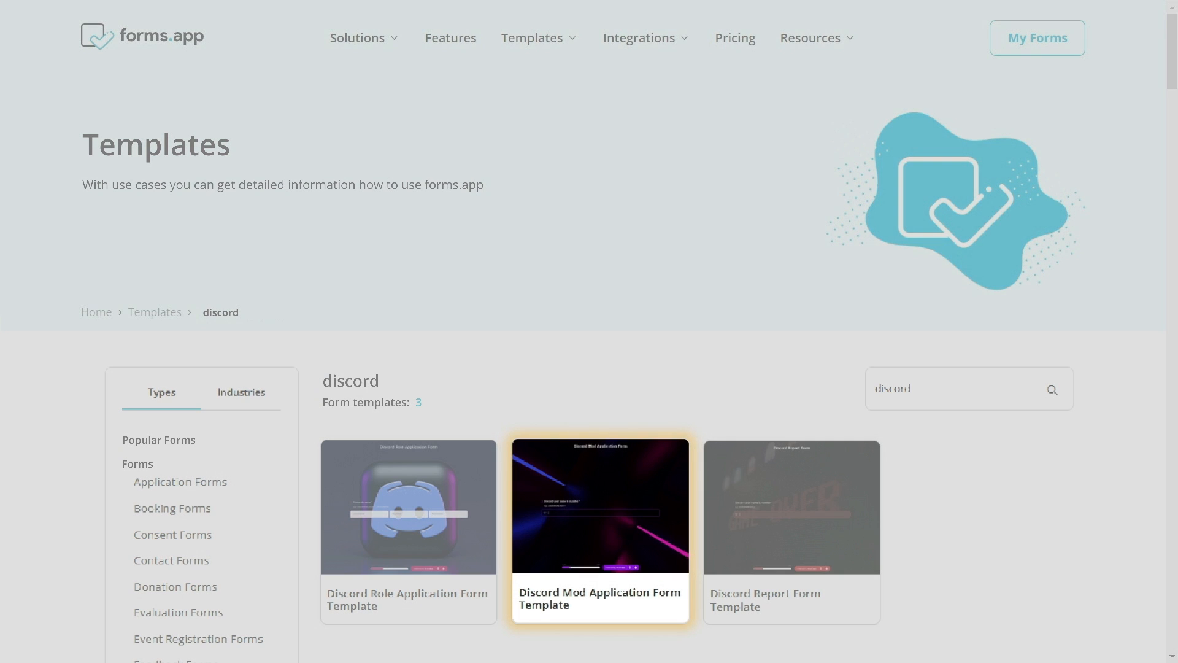
left_click(599, 505)
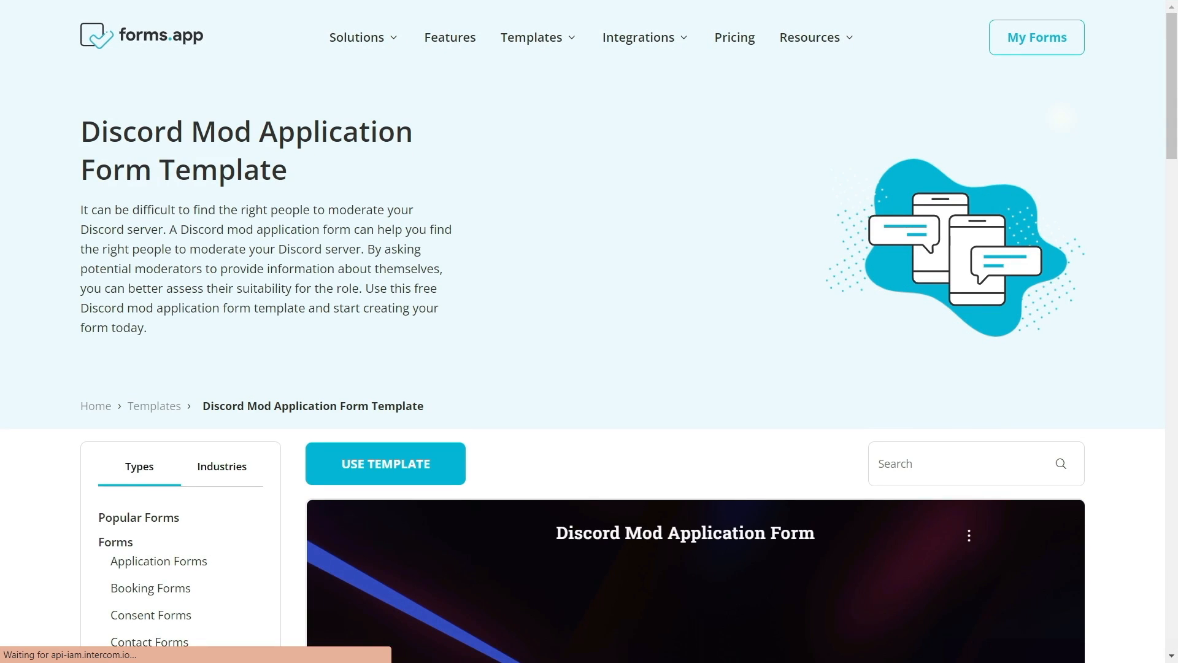
scroll("down", 3)
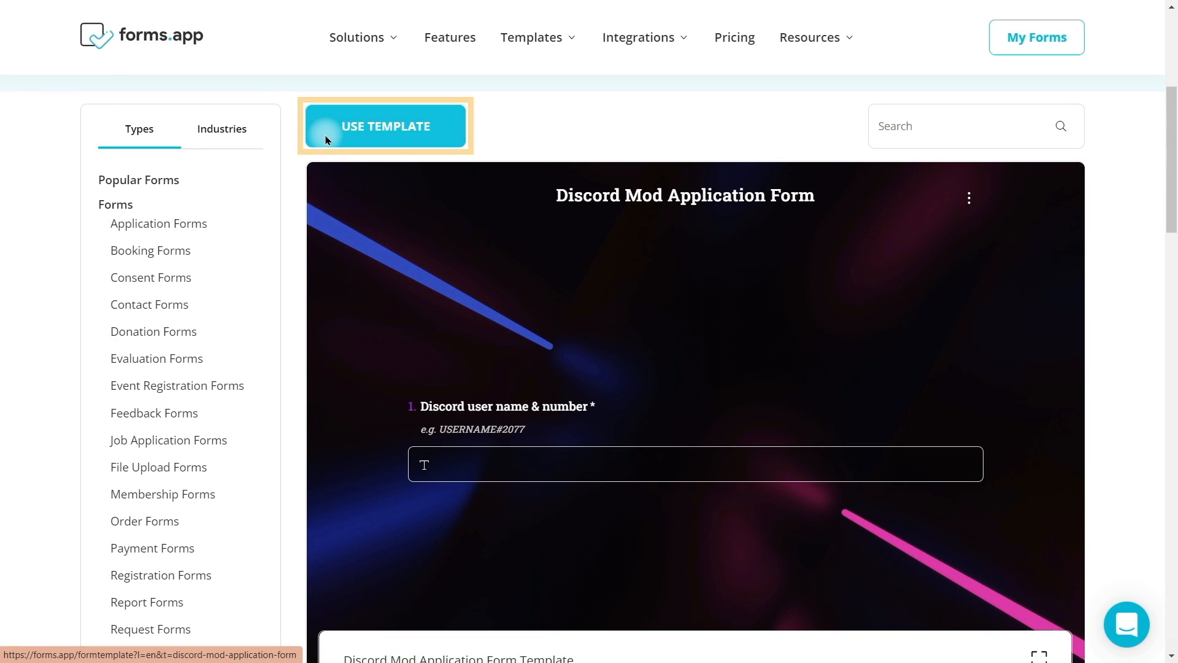
left_click(385, 125)
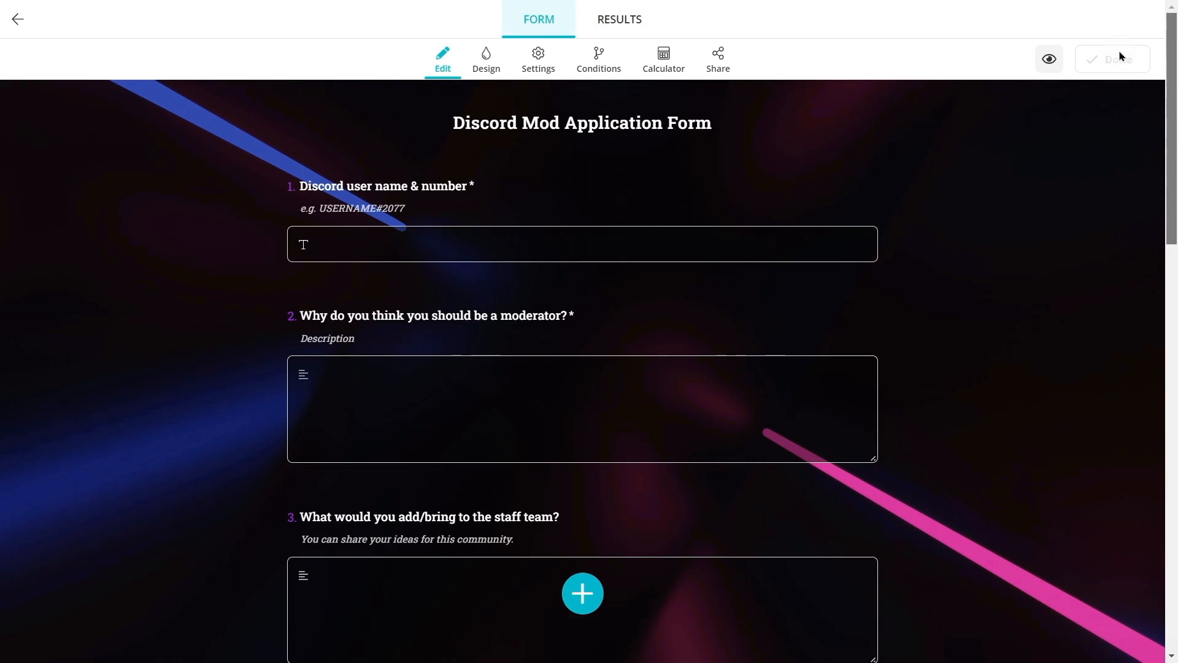
Step: Show the form's Integrations settings scrolled to the Discord card
left_click(537, 59)
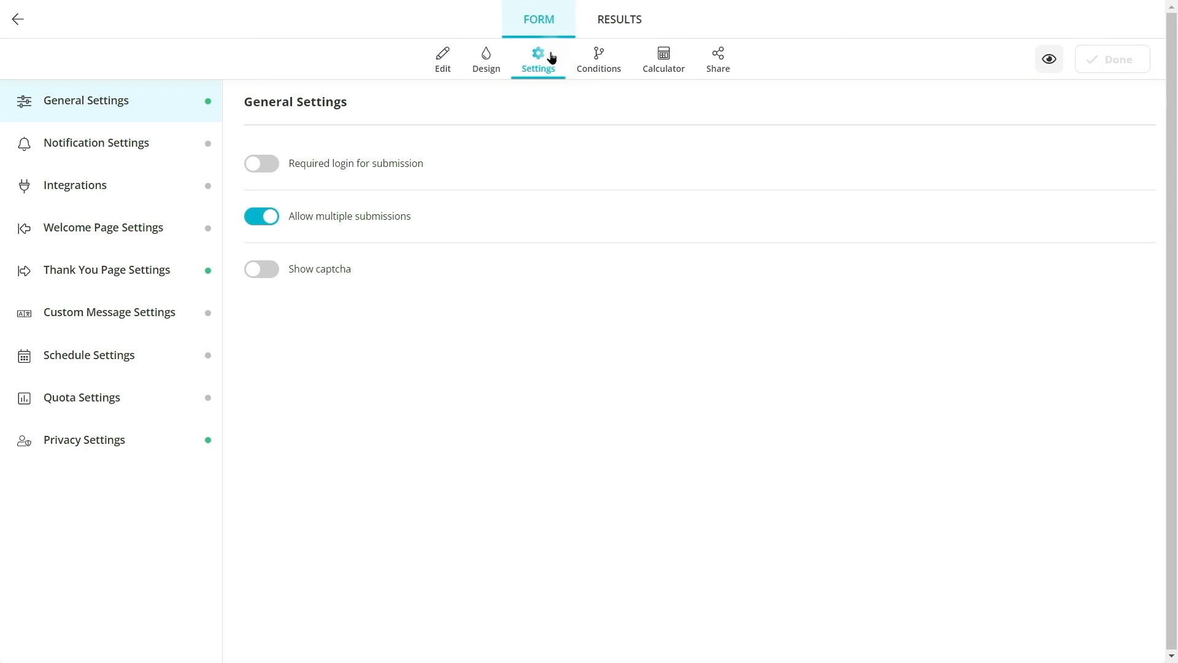
left_click(75, 185)
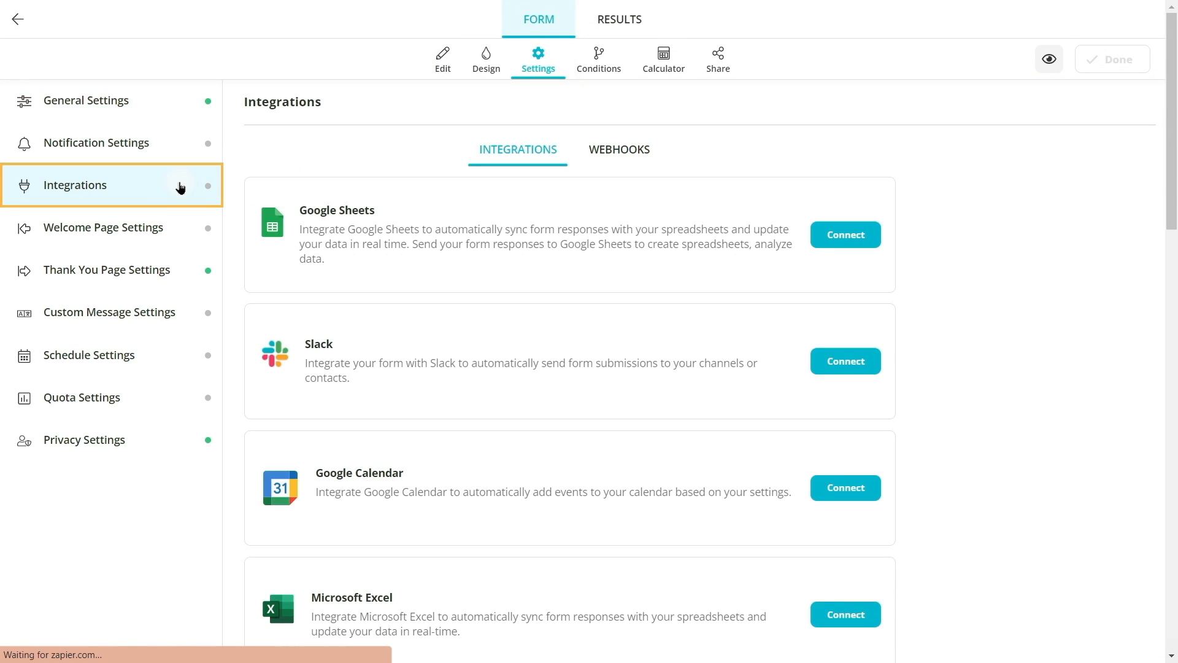
scroll("down", 3)
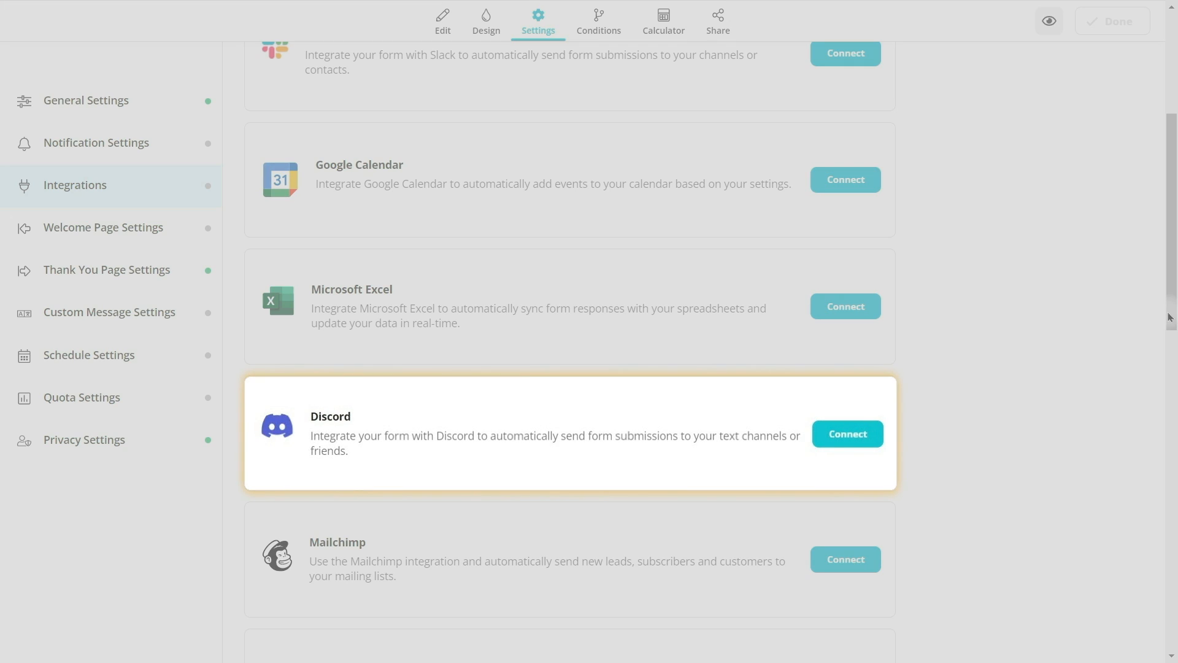
Step: Connect Discord, sign in, and choose Super Secret Server for the forms.app bot
left_click(846, 433)
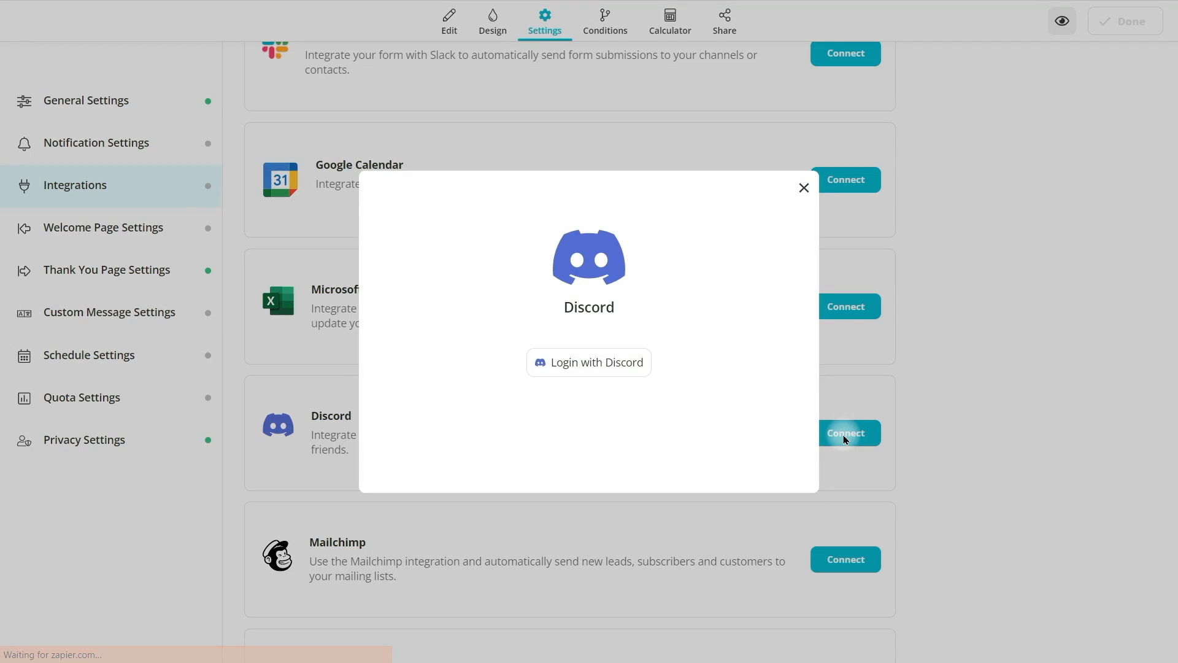
mouse_move(589, 362)
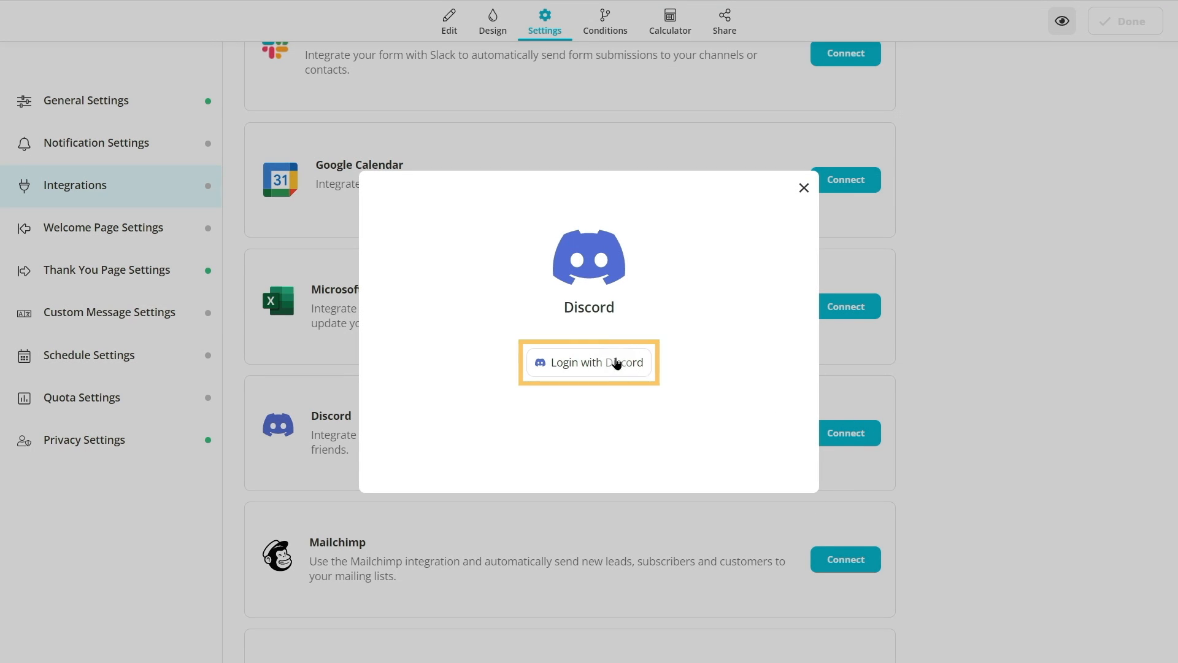
left_click(589, 362)
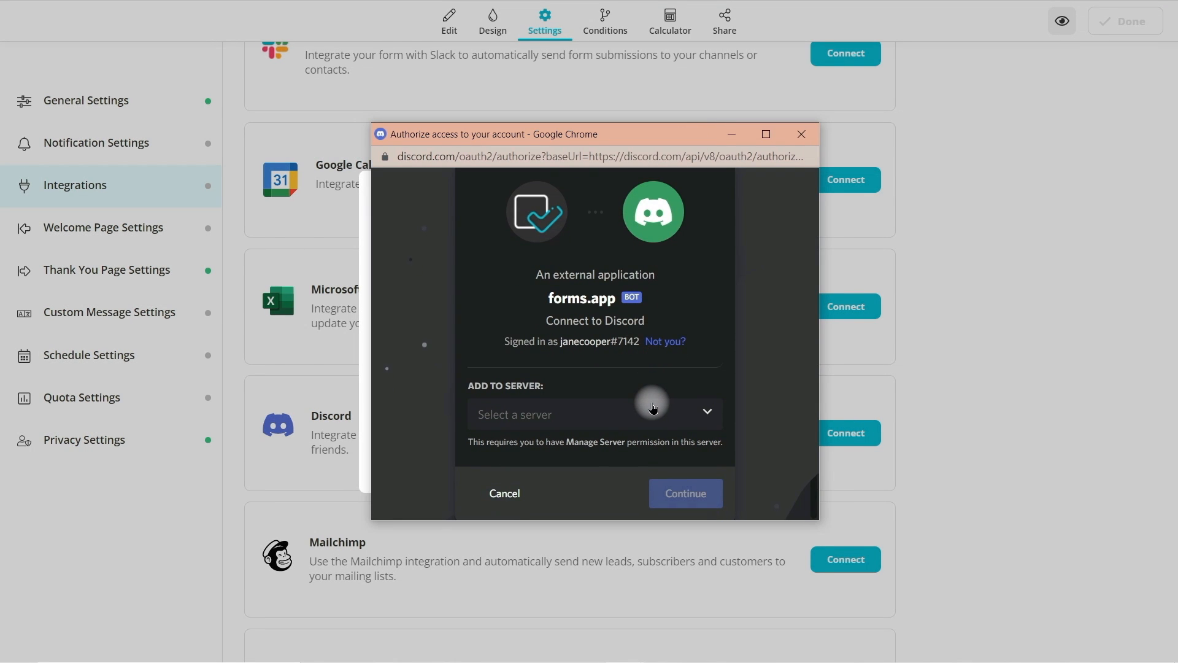
left_click(594, 414)
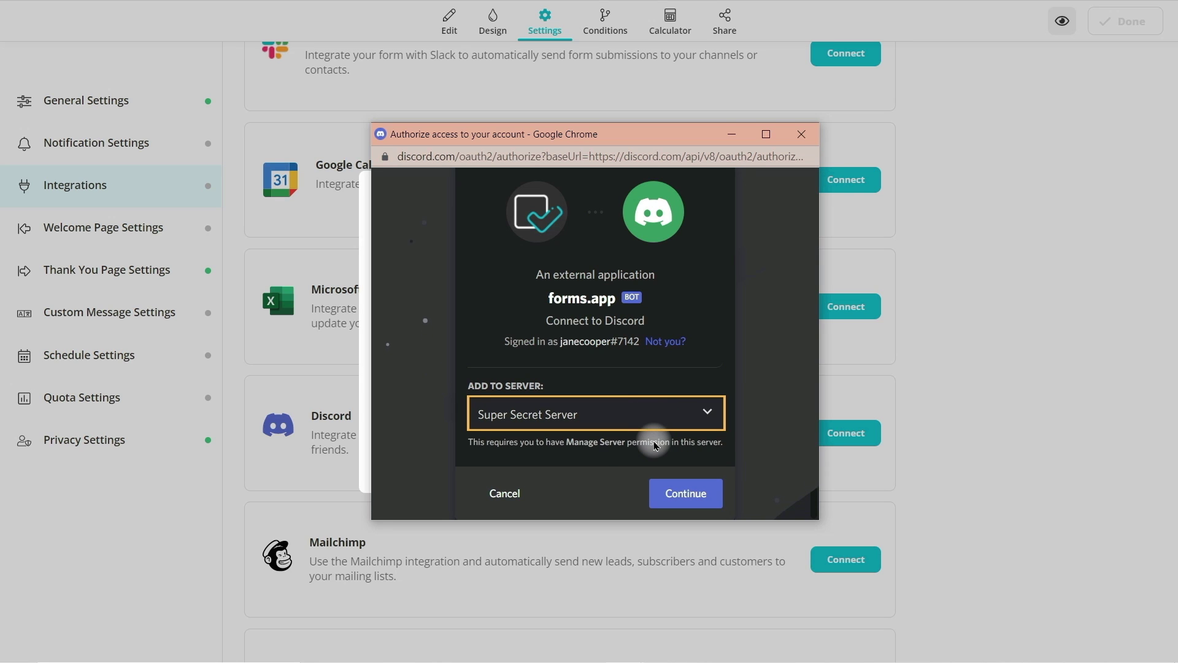
Step: Authorize the bot on Super Secret Server with the listed permissions
left_click(684, 493)
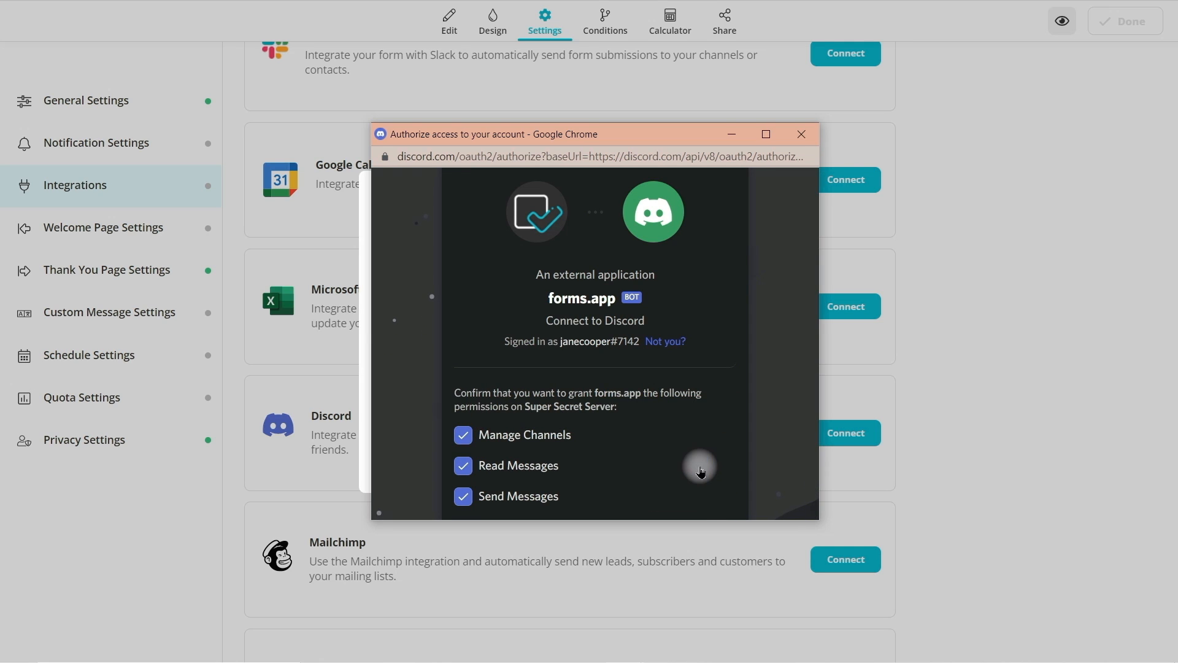
scroll("down", 3)
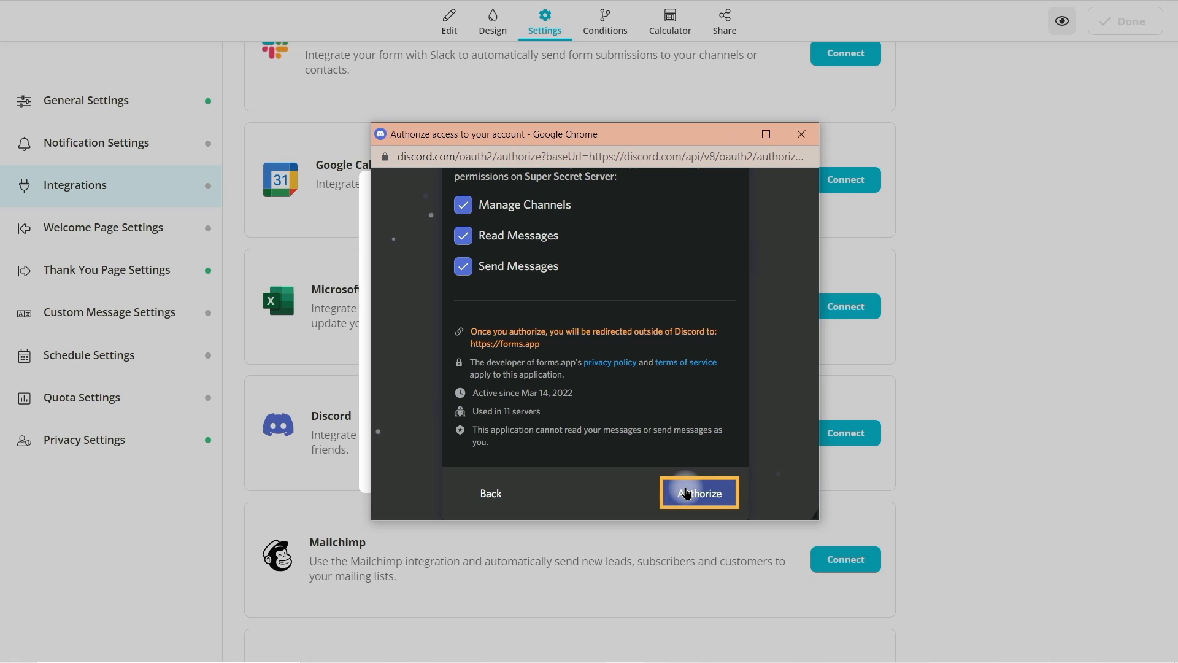
left_click(697, 493)
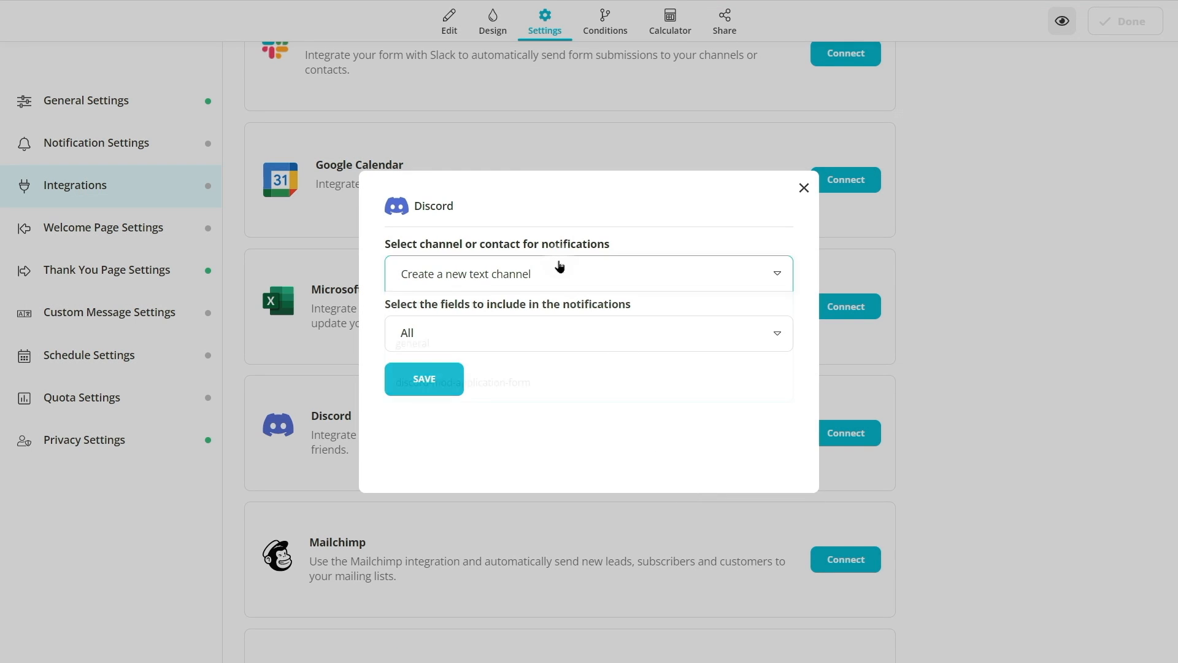
Step: Save Discord notifications posting All fields to a newly created text channel
left_click(588, 333)
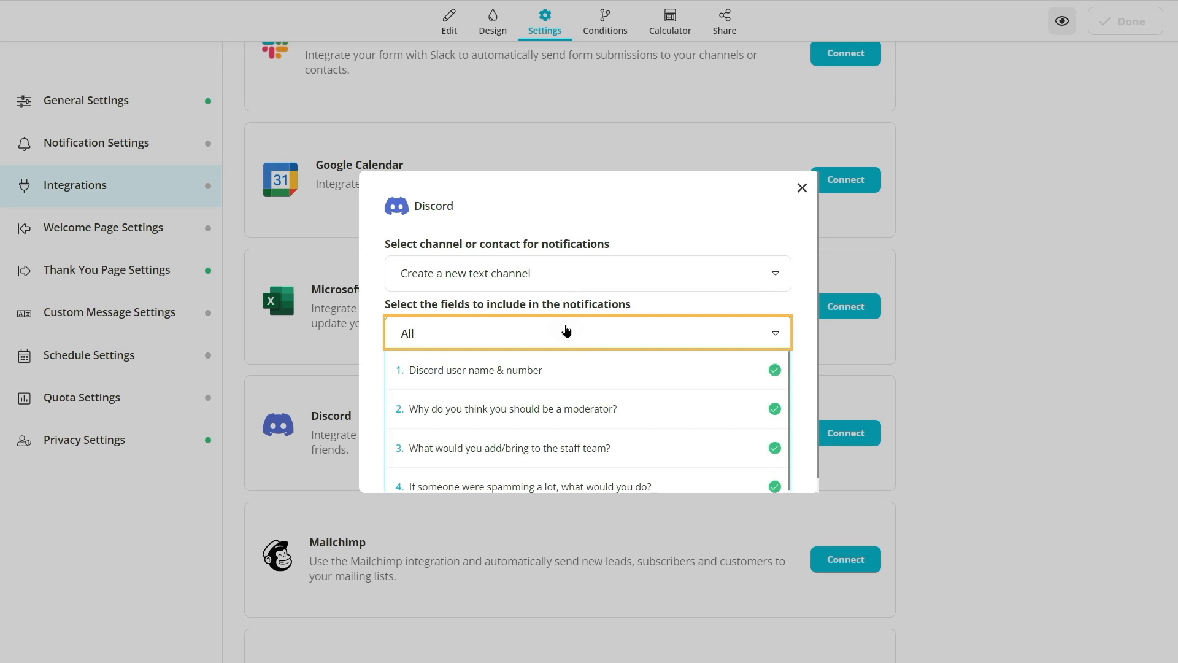
left_click(588, 332)
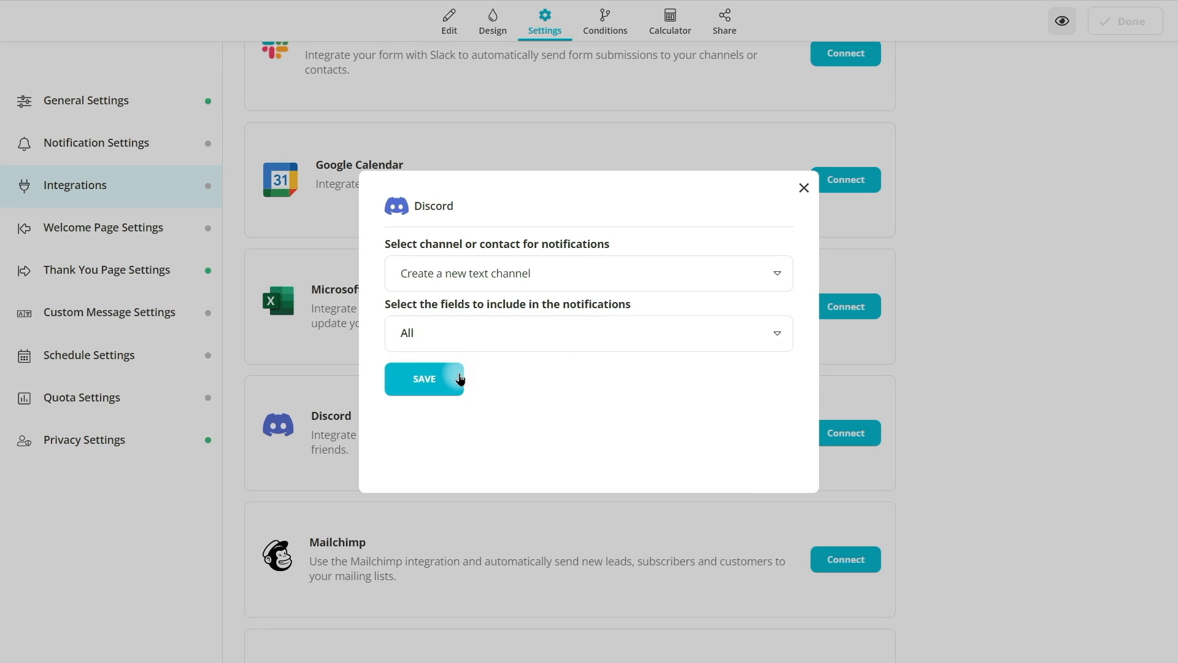
left_click(424, 378)
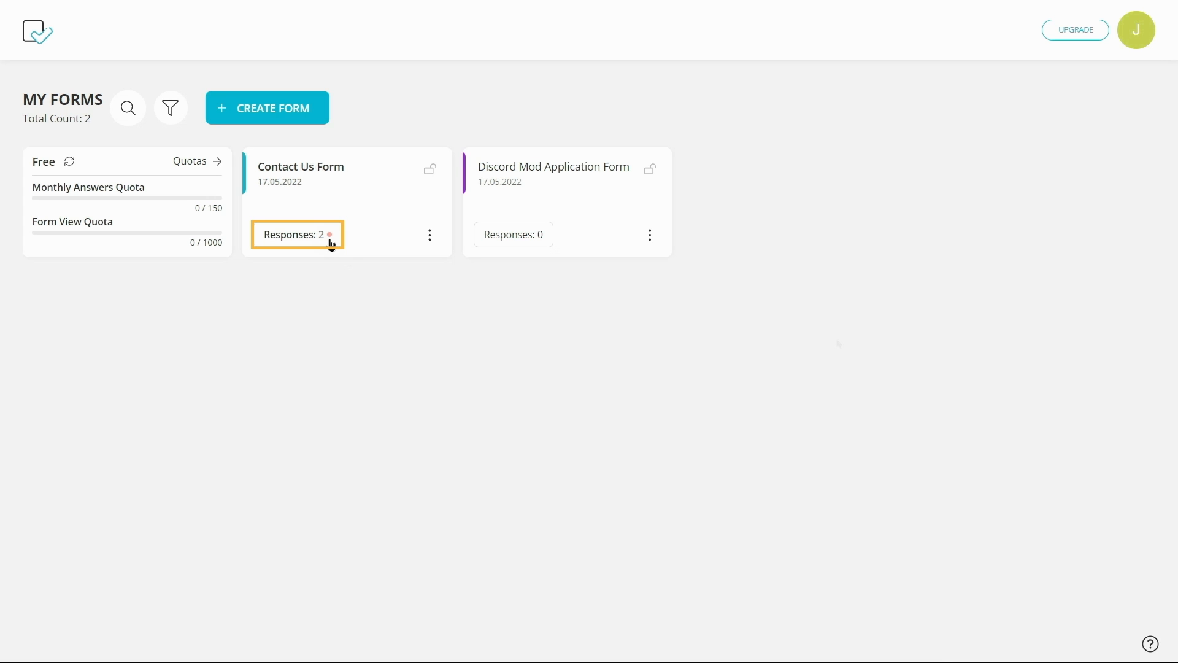
Step: View the Contact Us Form's two responses, checking each submission's details
left_click(296, 235)
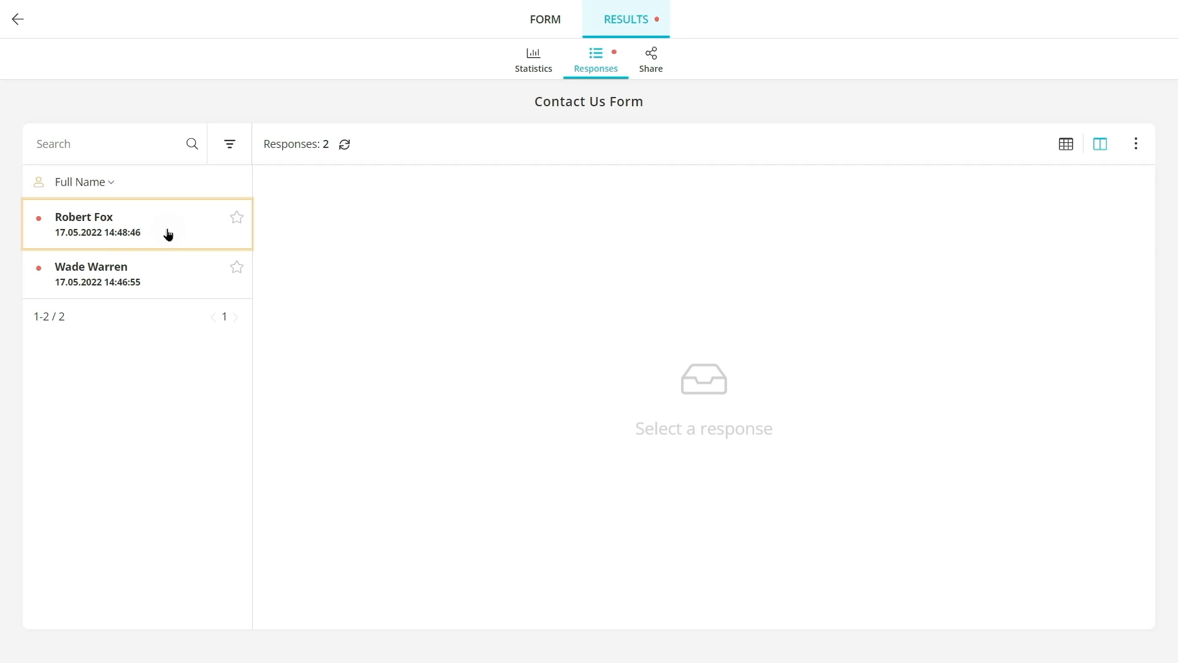
left_click(98, 223)
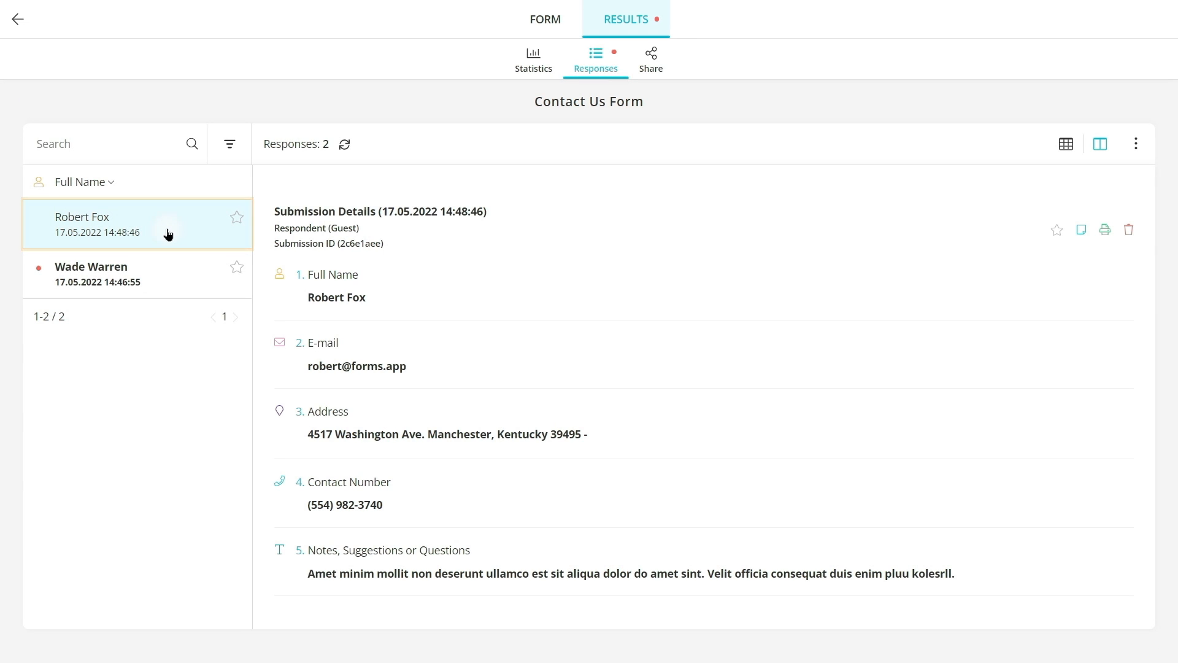
left_click(91, 274)
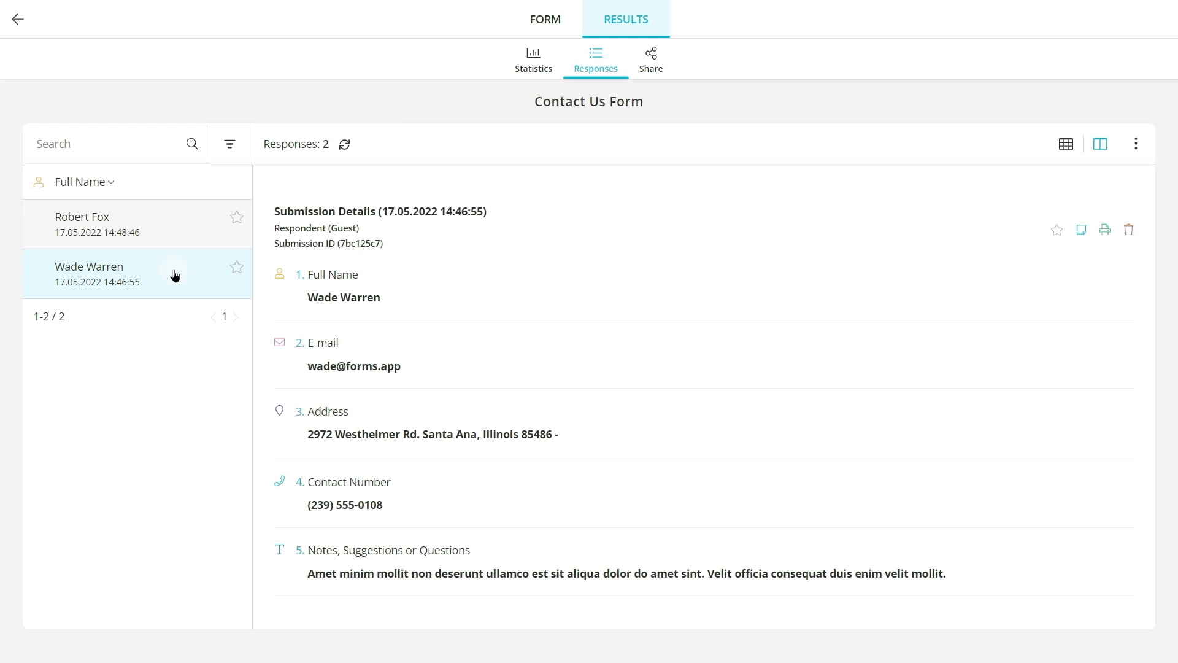
mouse_move(1133, 656)
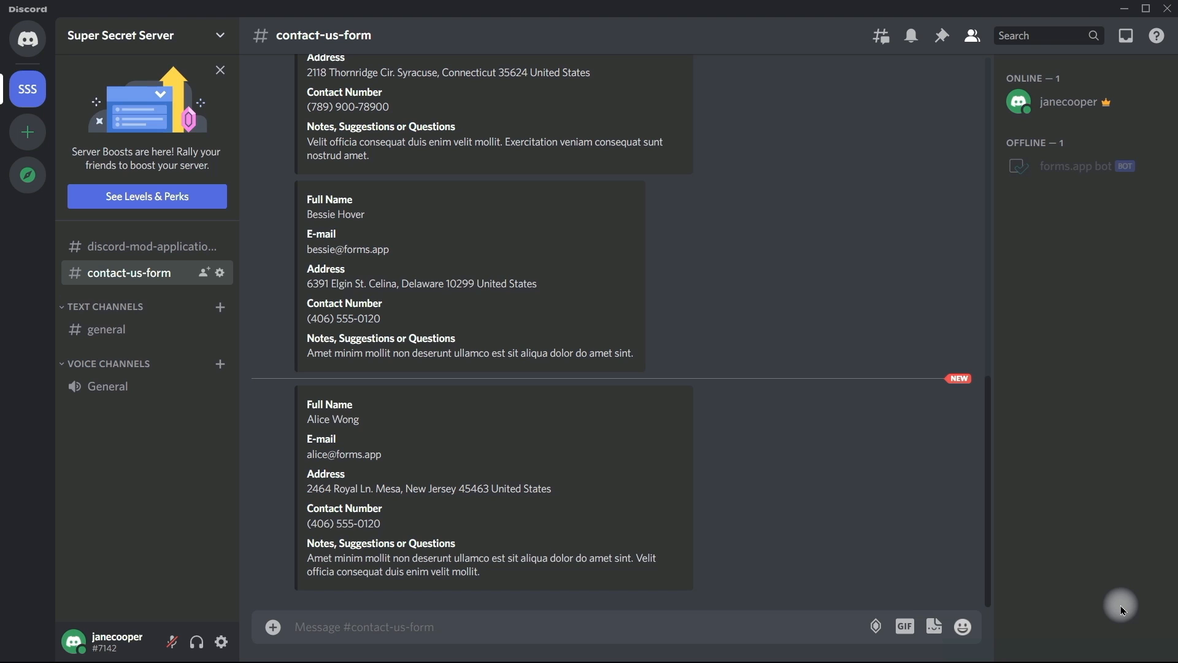
Step: Scroll up through the bot-posted submissions (Wade Warren, Robert Fox) in #contact-us-form
scroll("up", 3)
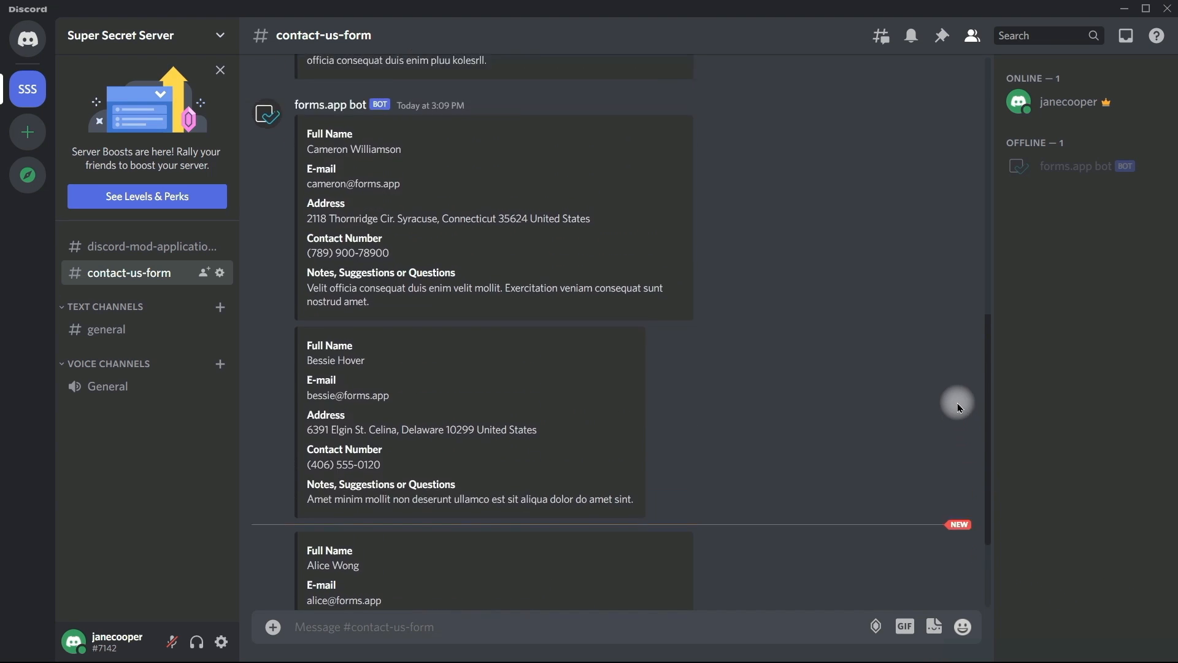
scroll("up", 3)
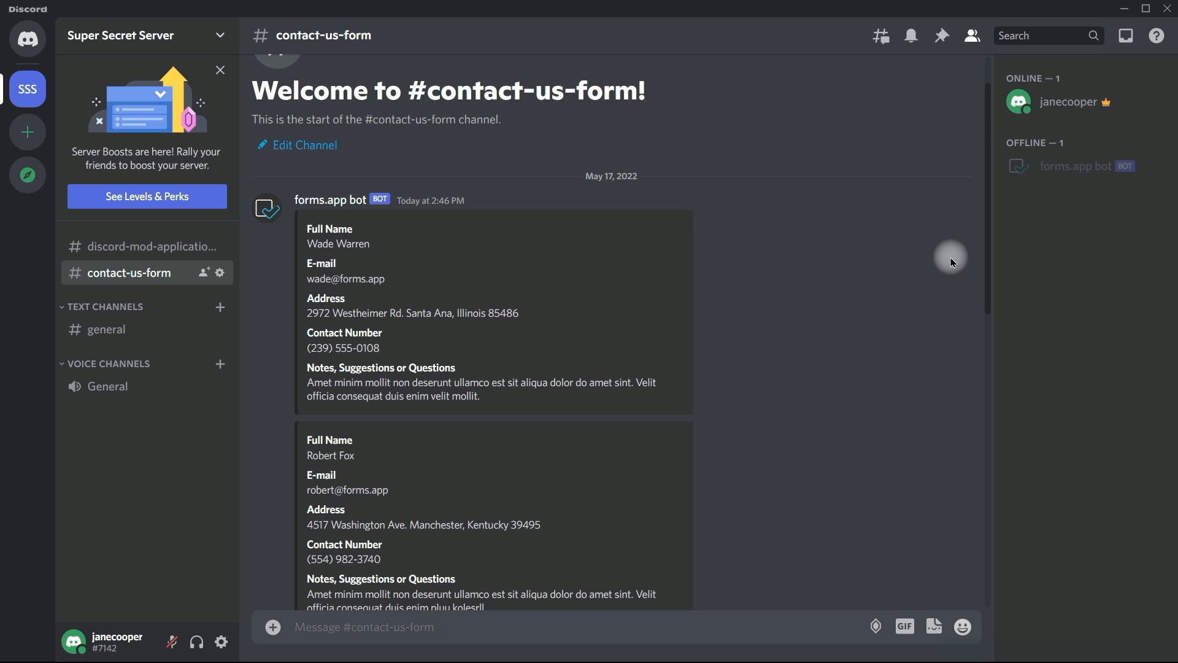